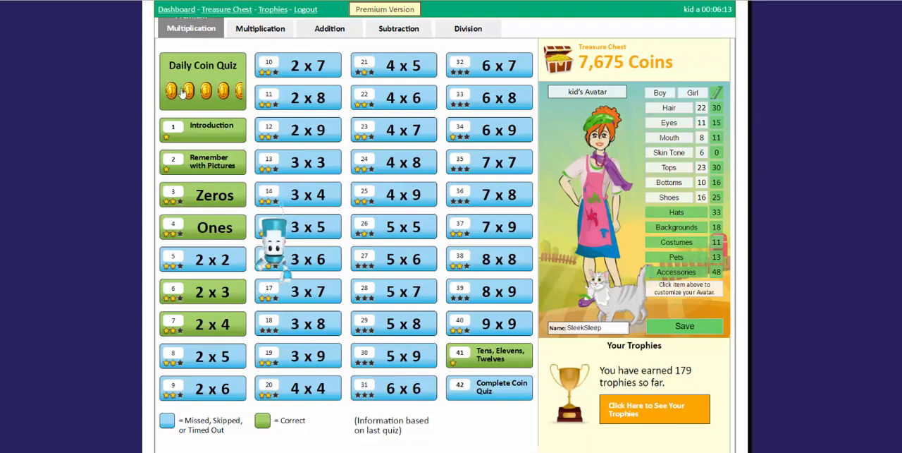
Launch today's Daily Coin Quiz from its dashboard tile
{"action": "left_click", "coordinate": [202, 81]}
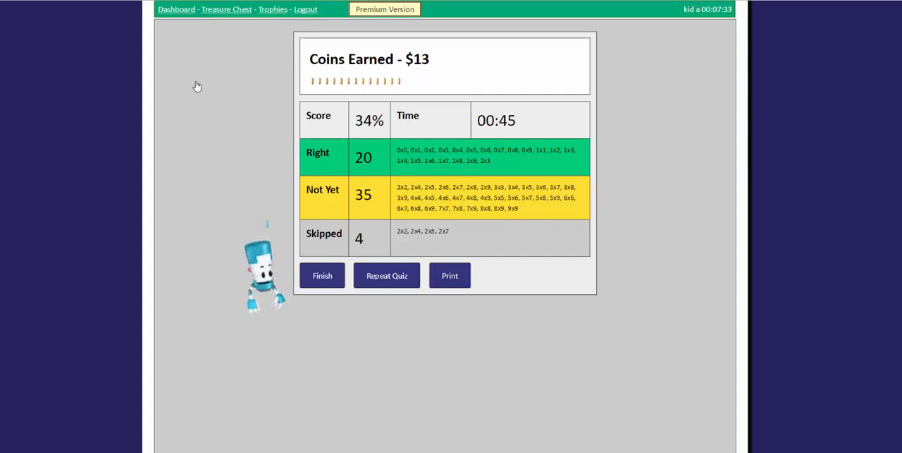
Finish the results summary and land on My Dashboard showing 7,688 coins
{"action": "left_click", "coordinate": [322, 275]}
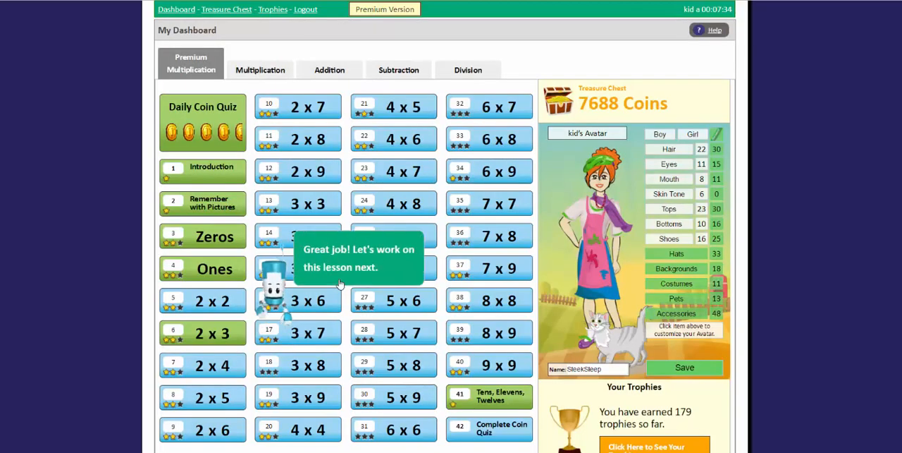